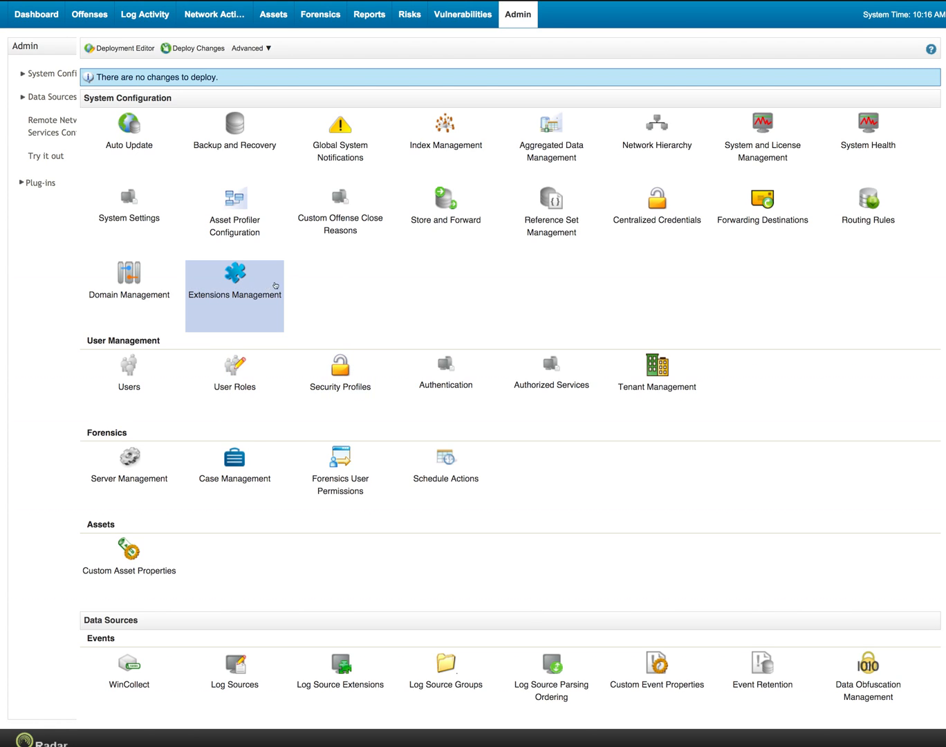
mouse_move(238, 287)
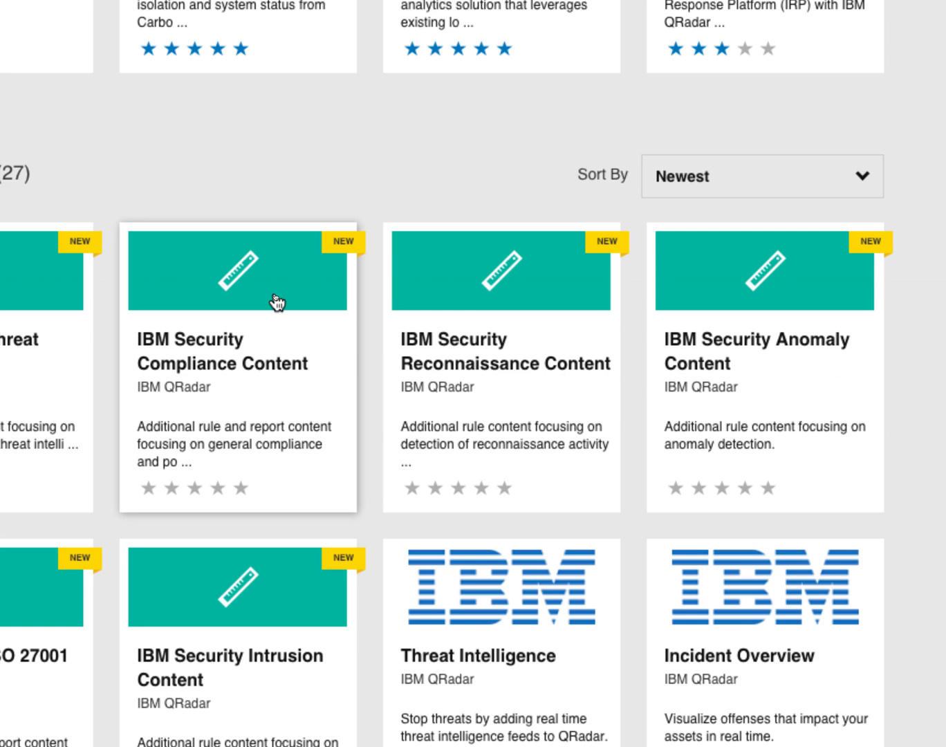
mouse_move(275, 311)
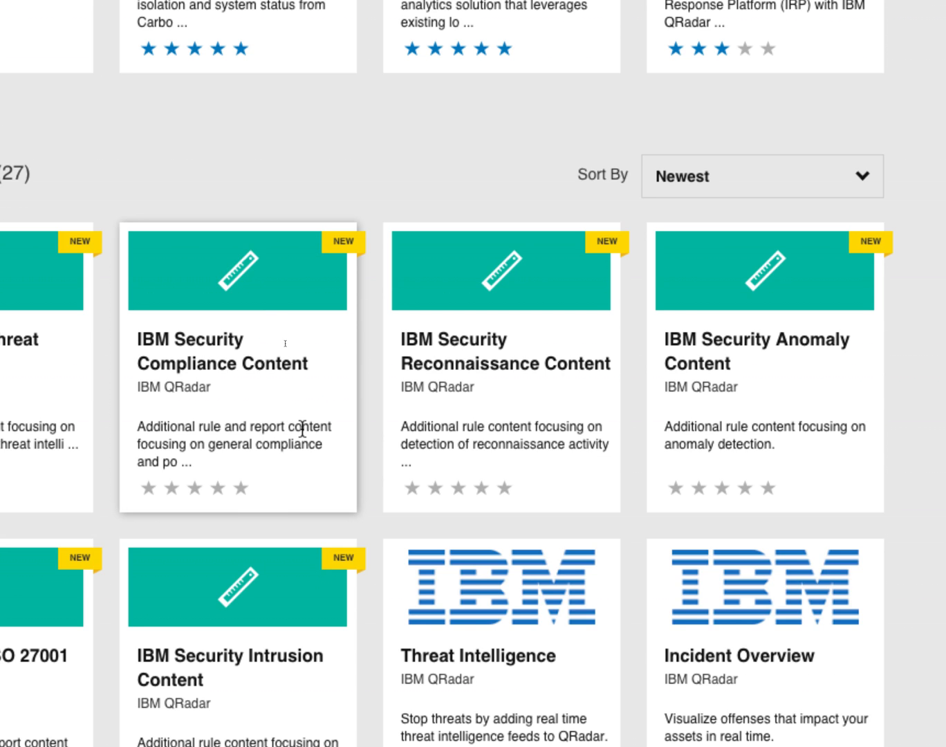
mouse_move(700, 415)
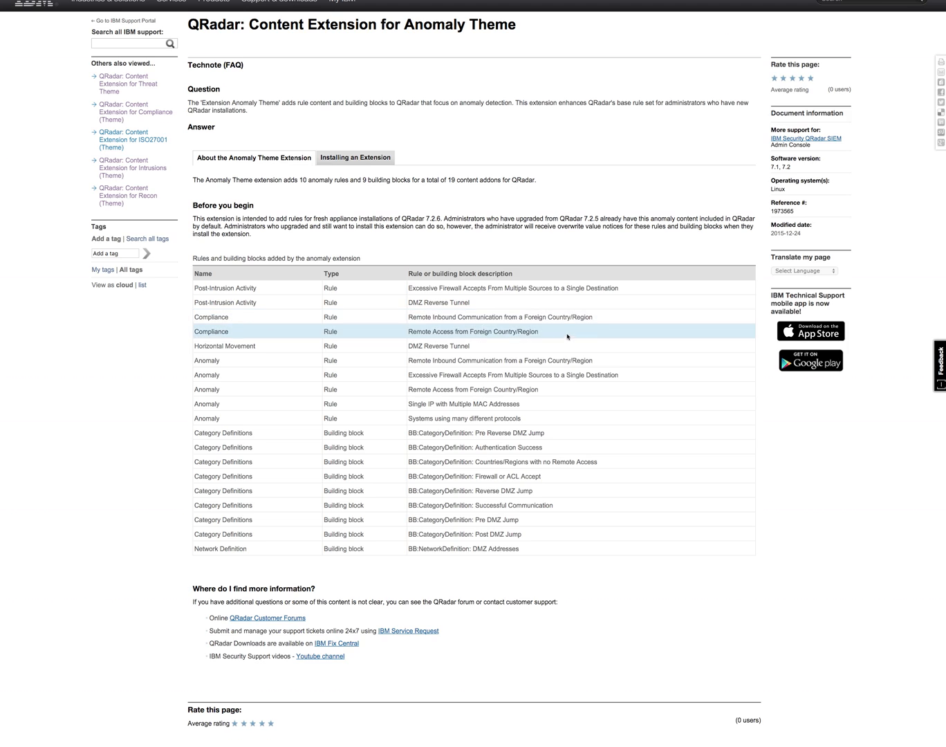
mouse_move(439, 476)
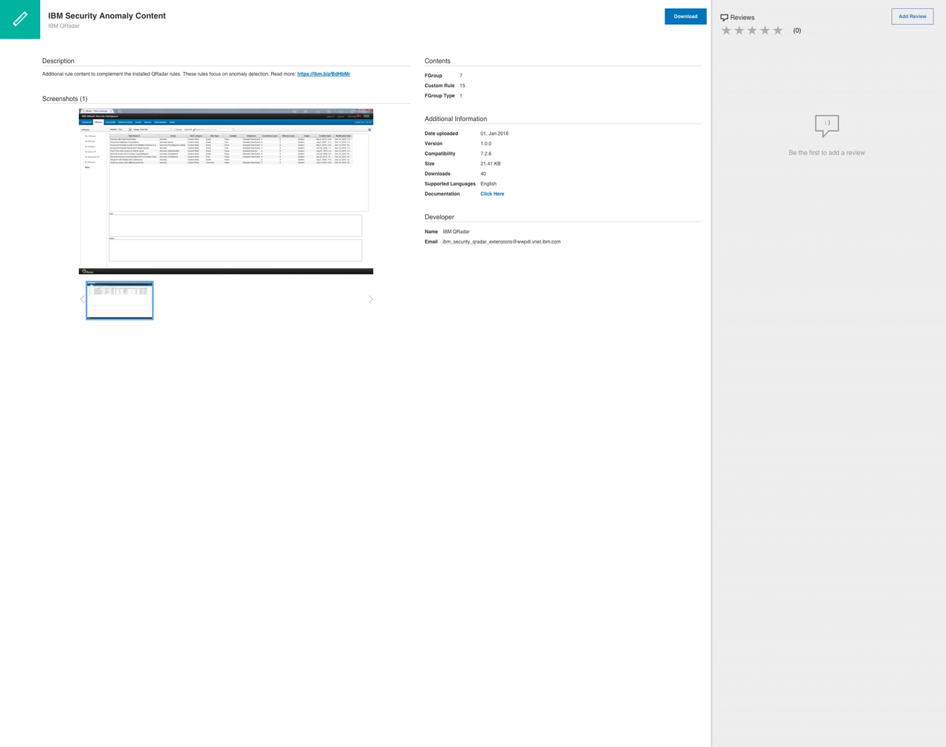
Download the IBM Security Anomaly Content package from App Exchange
click(685, 16)
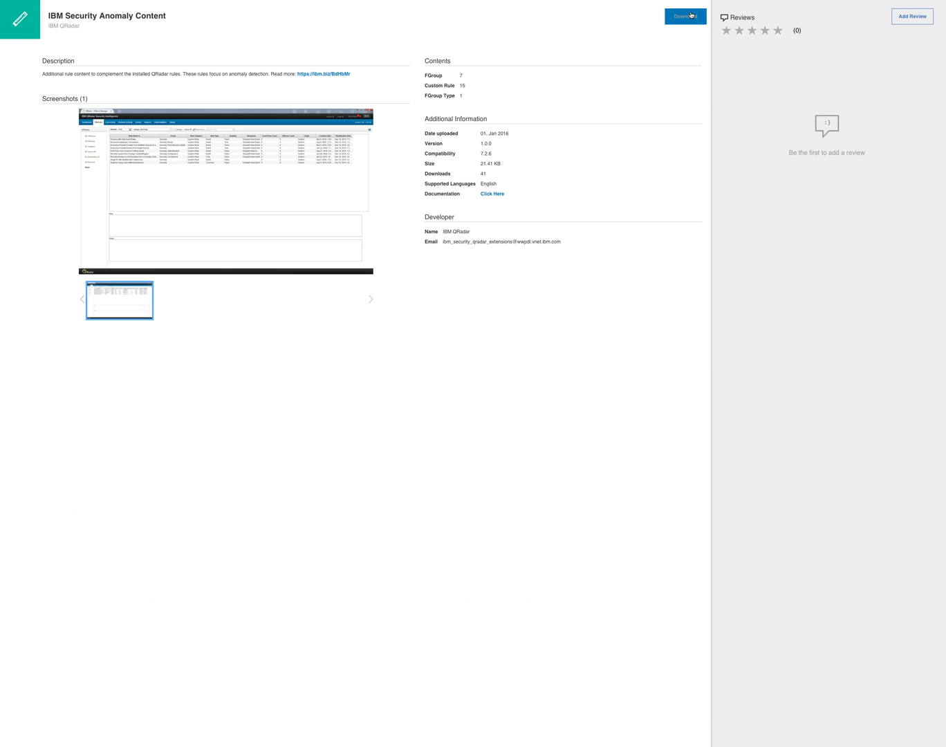
mouse_move(239, 714)
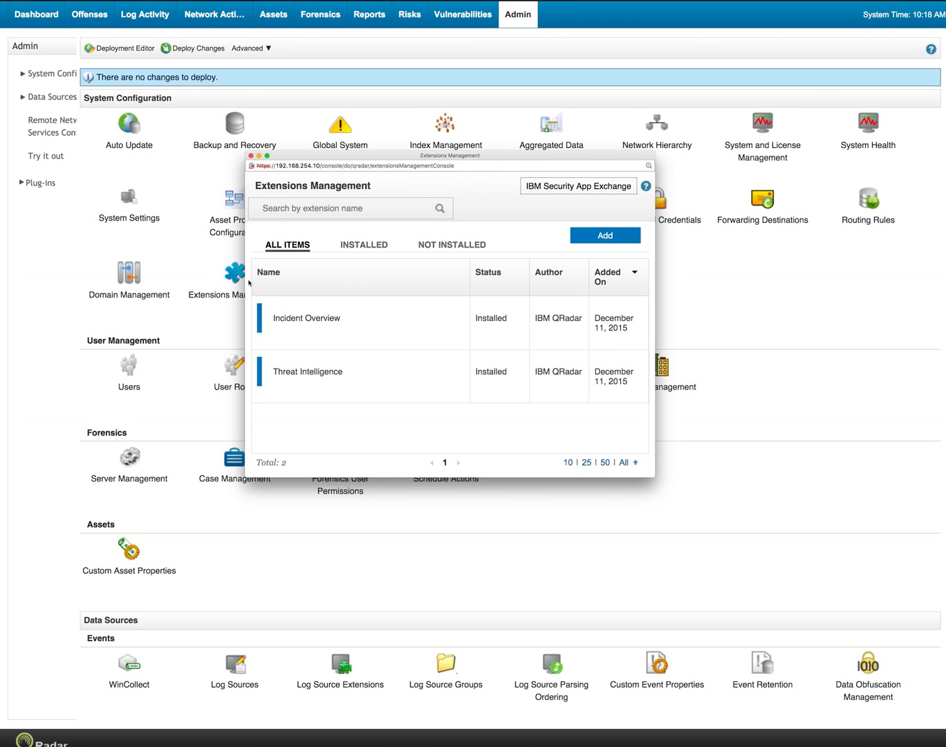
Add the anomaly content zip as an extension and review its overwrite preview of 42 entries
click(605, 235)
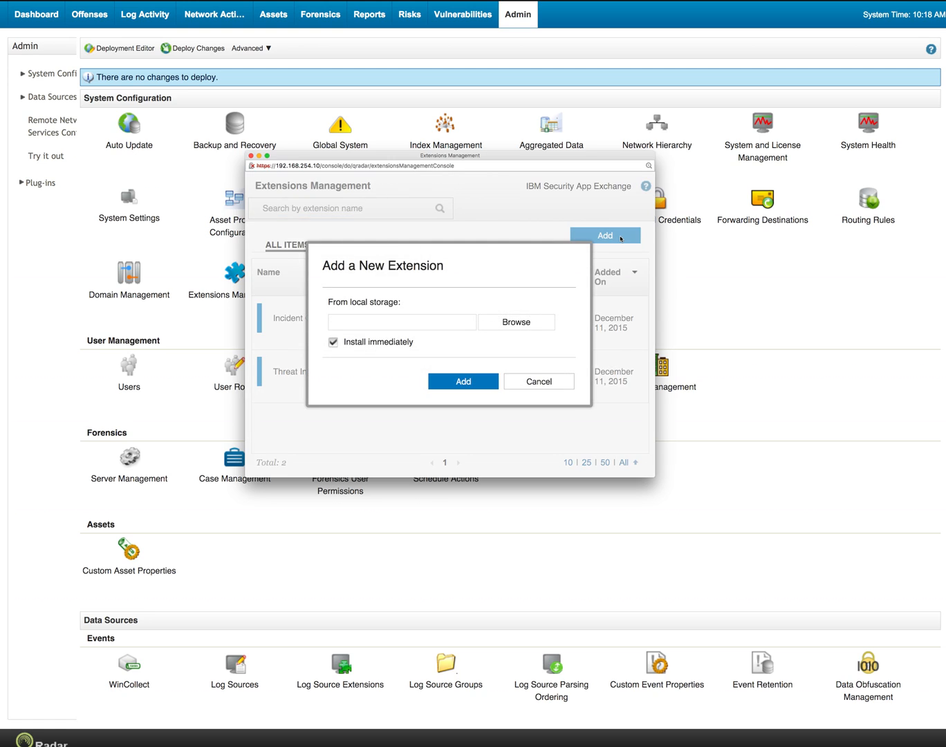
click(516, 322)
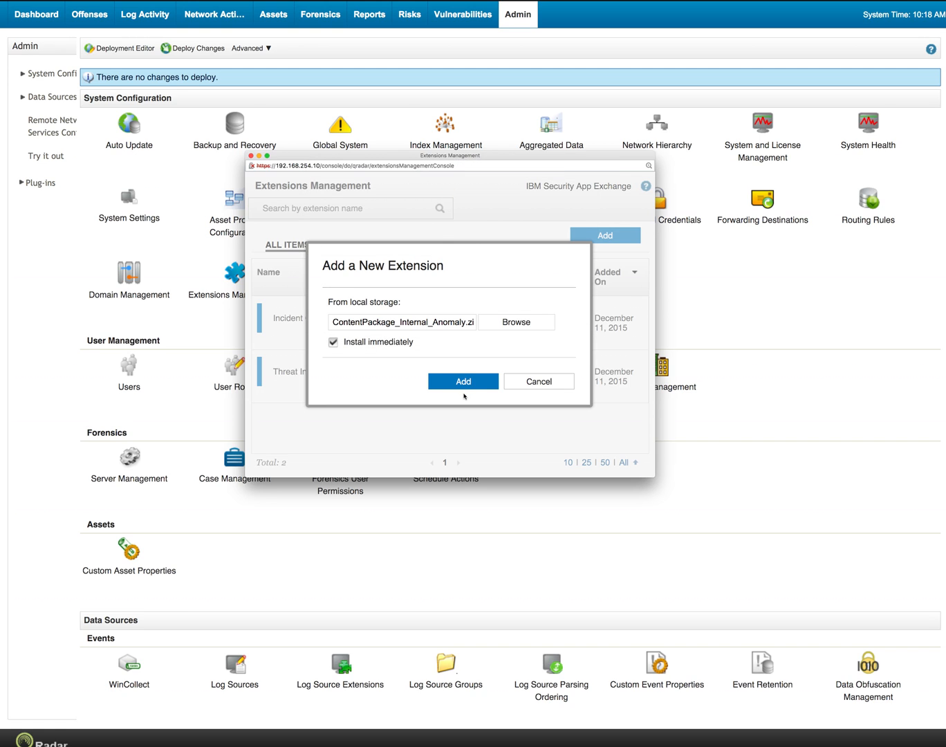
click(462, 381)
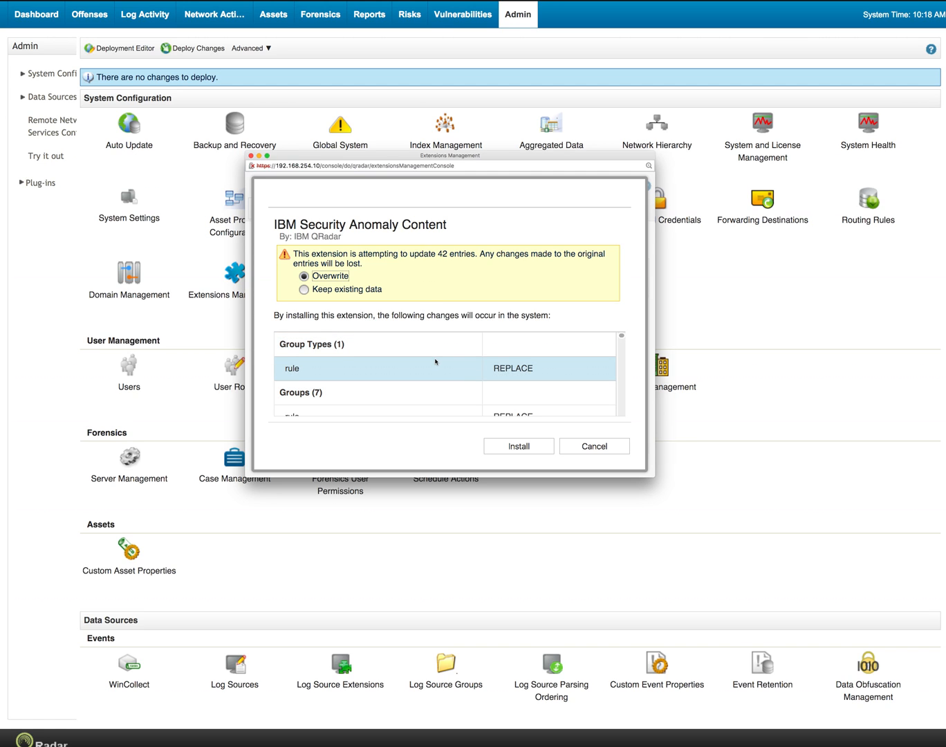
scroll(down, 3)
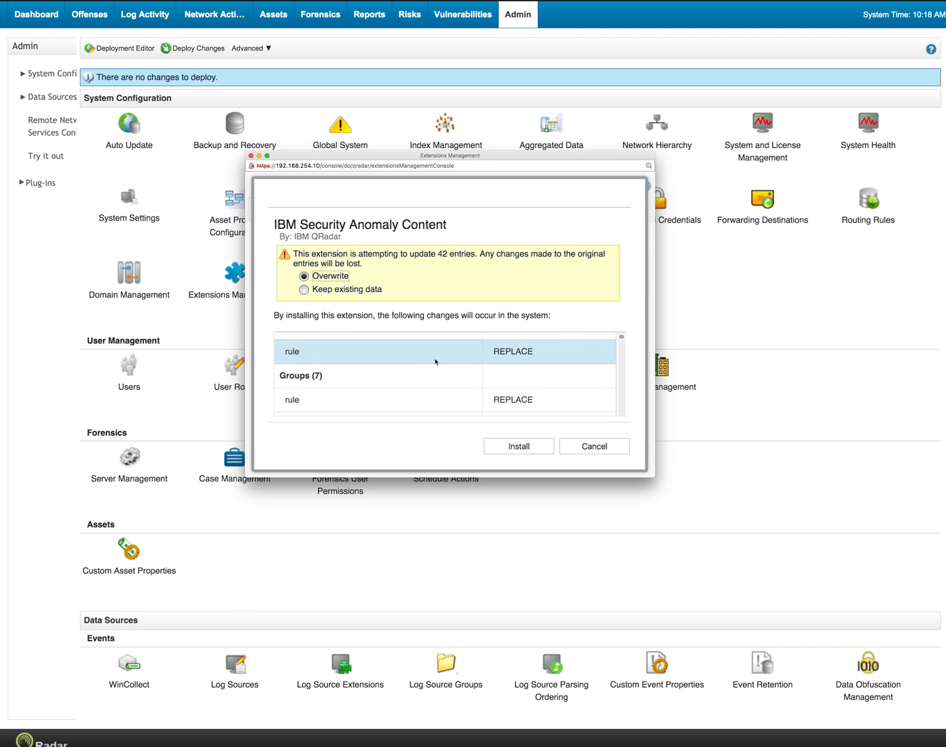
scroll(down, 3)
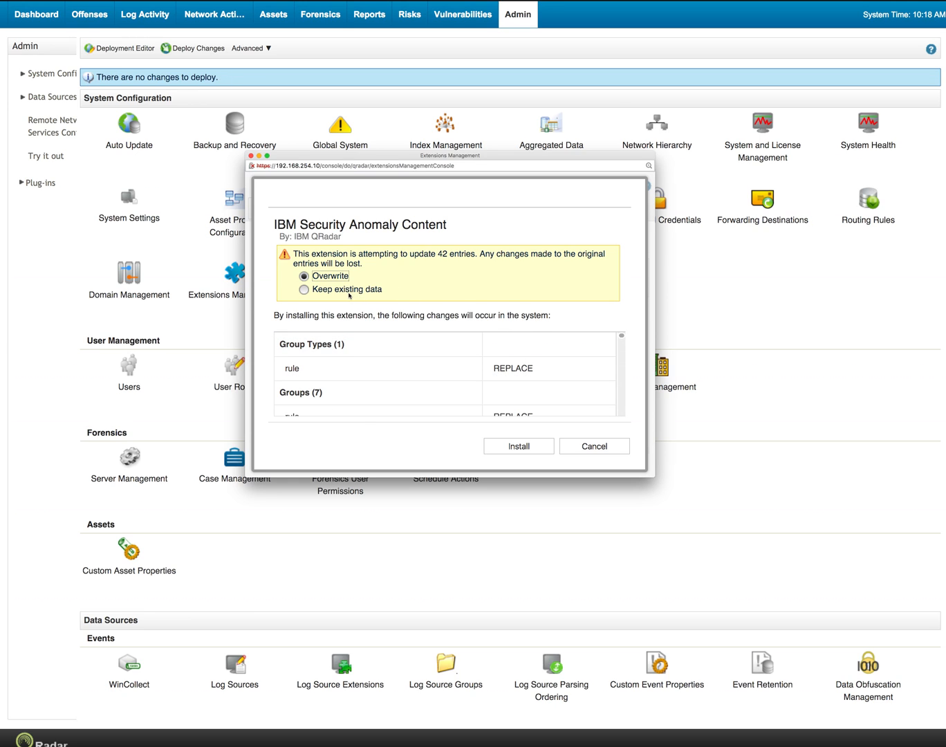
mouse_move(466, 424)
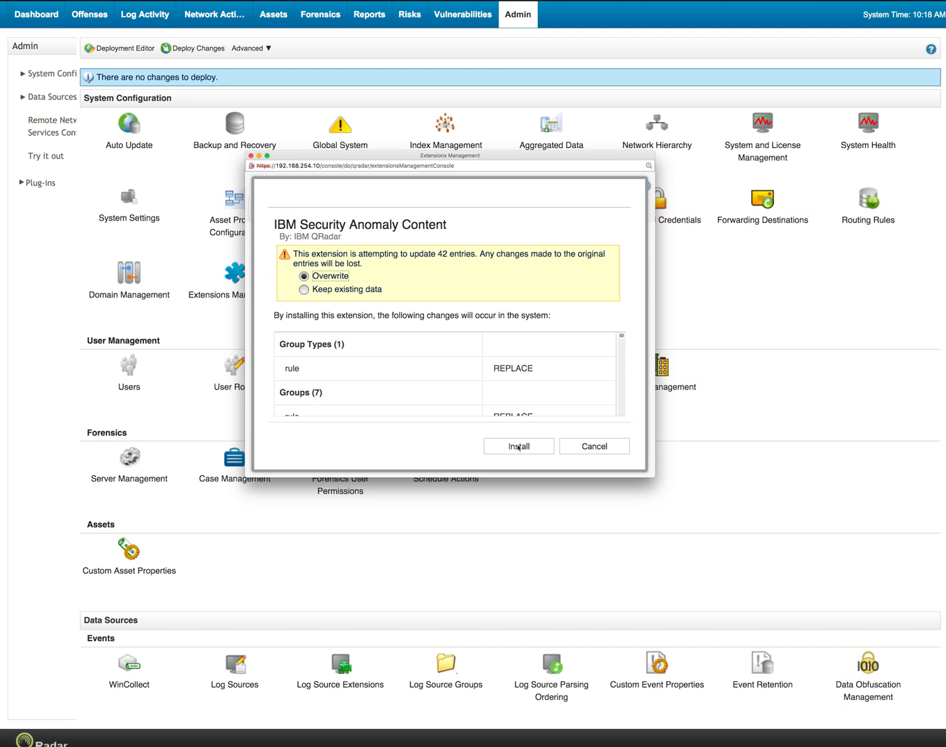
Install the Anomaly Content extension with overwrite, dismiss the summary, and close Extensions Management
click(518, 445)
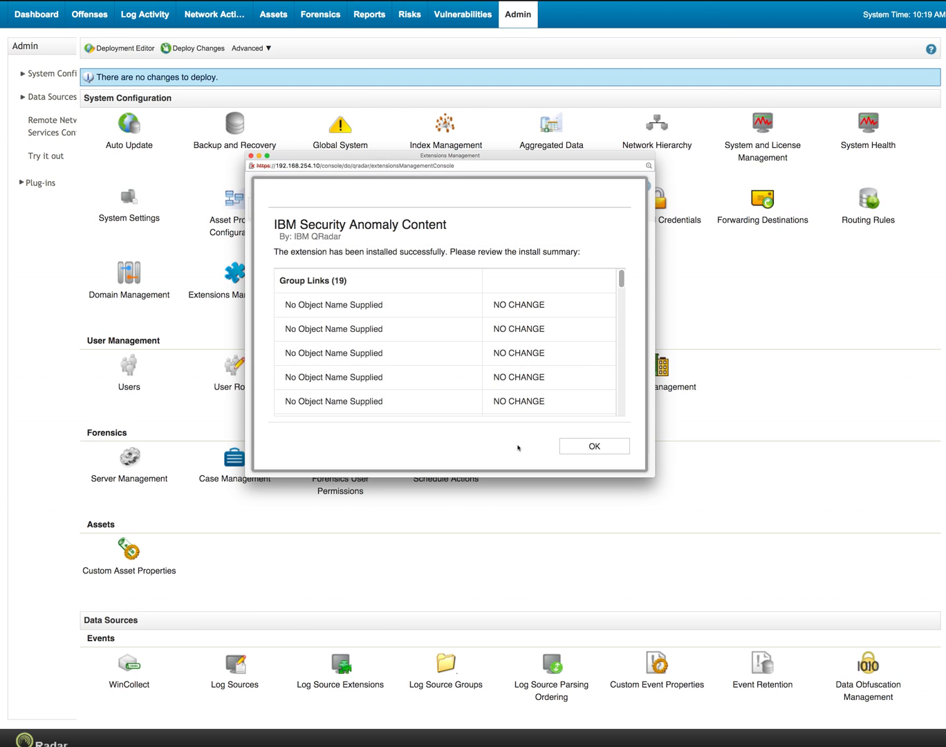
click(593, 446)
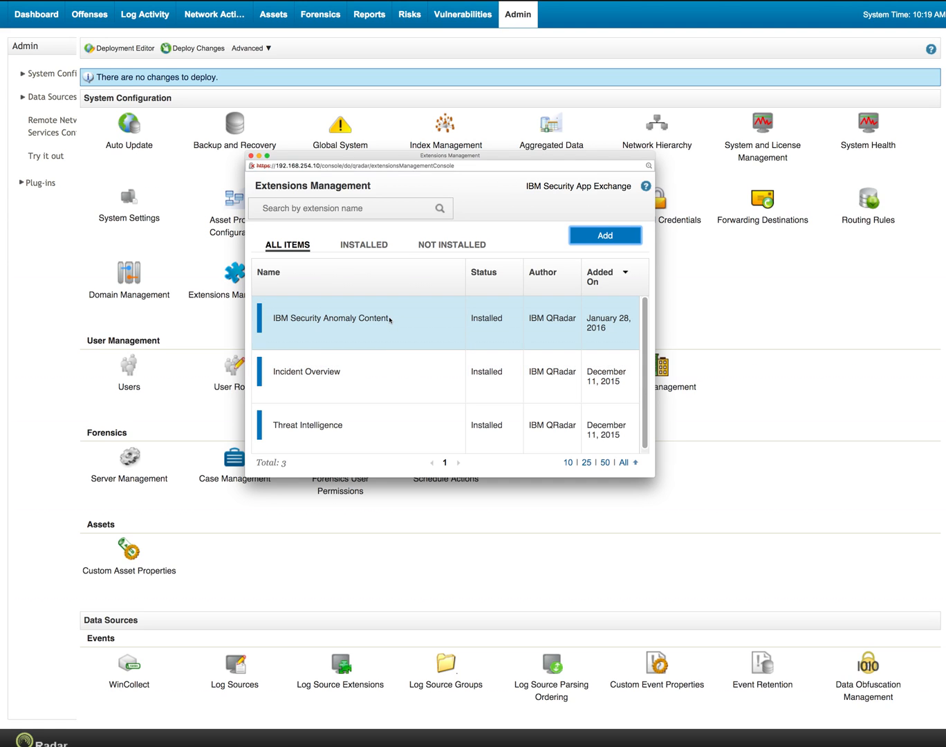
click(358, 318)
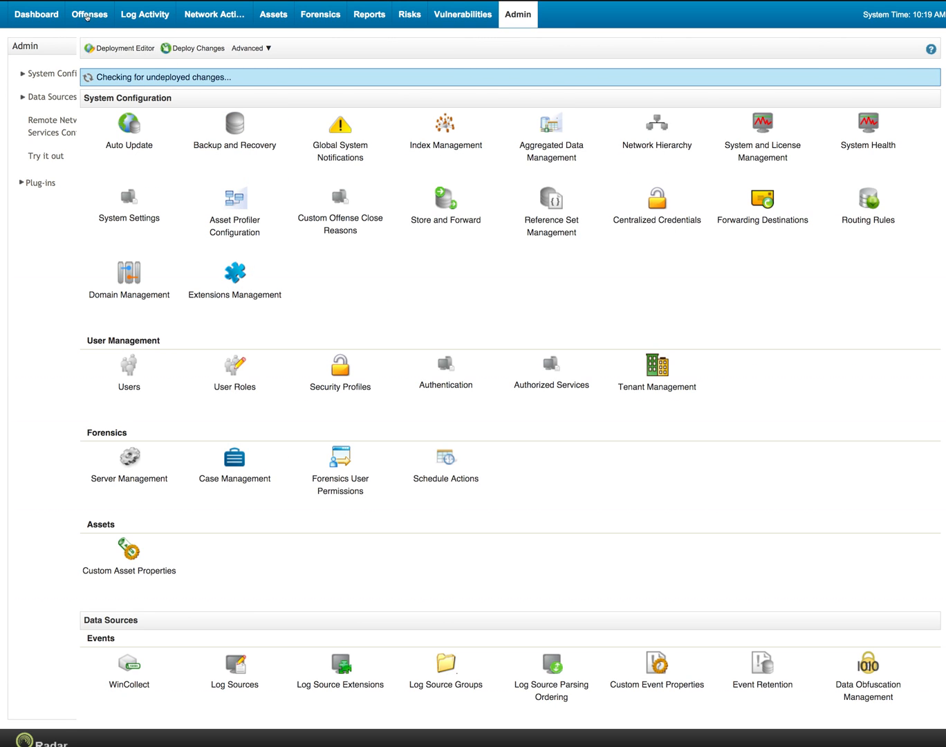
Search offense rules for 'remote access' and open Remote Inbound Communication from a Foreign Country/Region
click(89, 14)
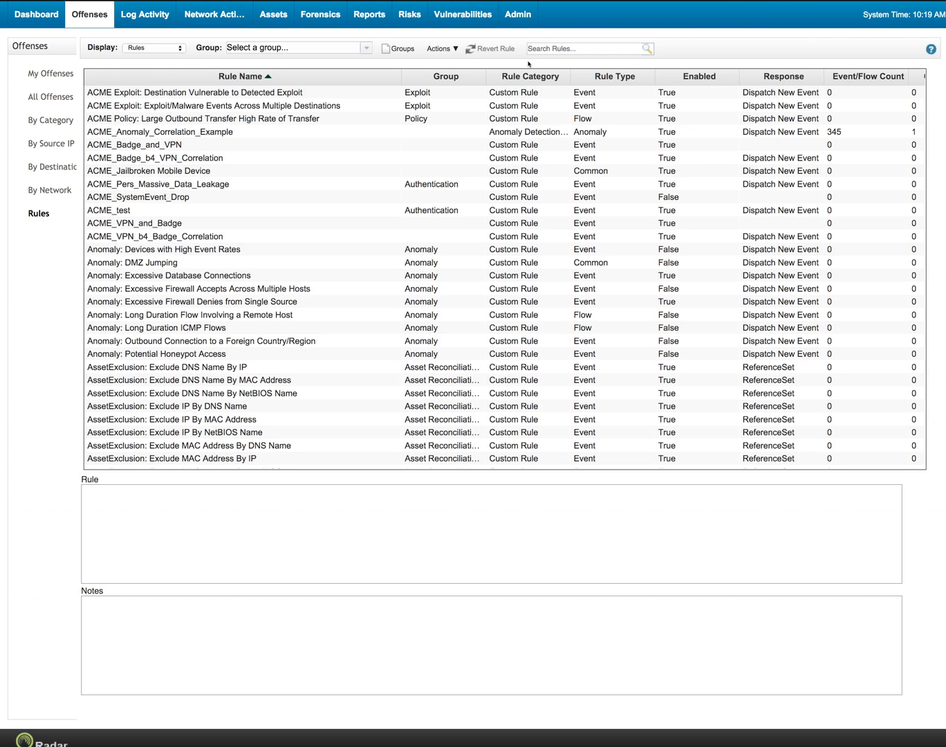
mouse_move(39, 213)
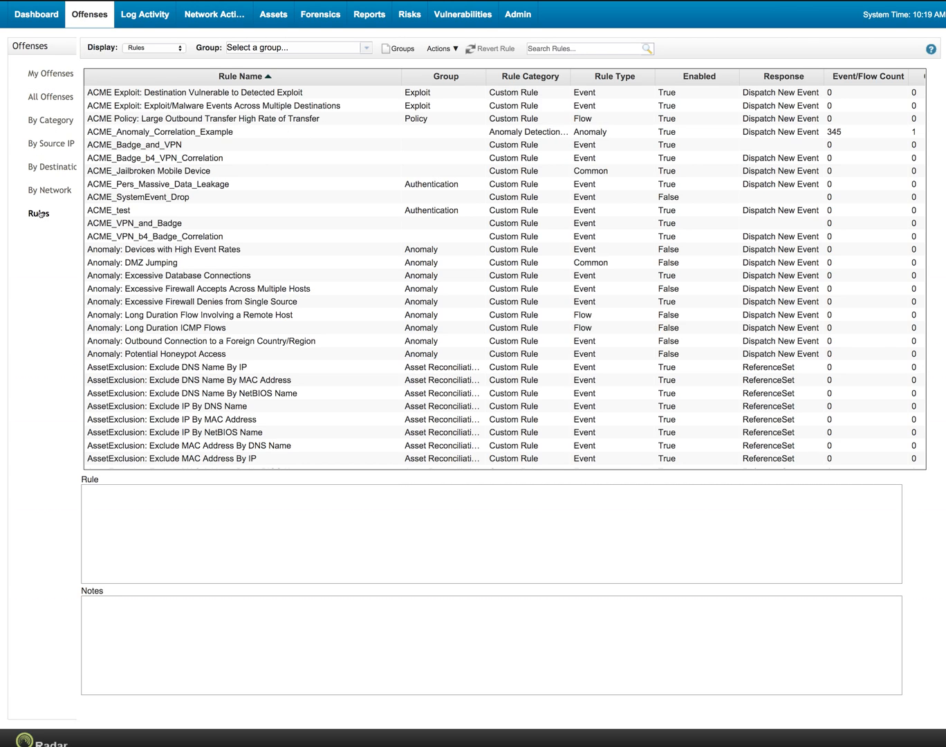
click(583, 49)
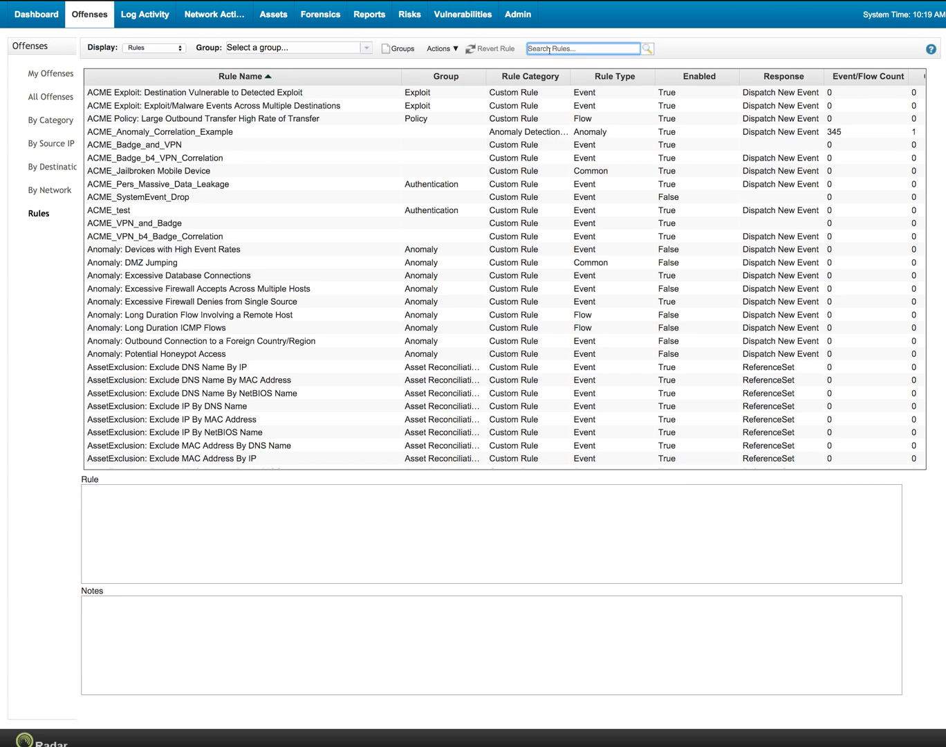
text(remote)
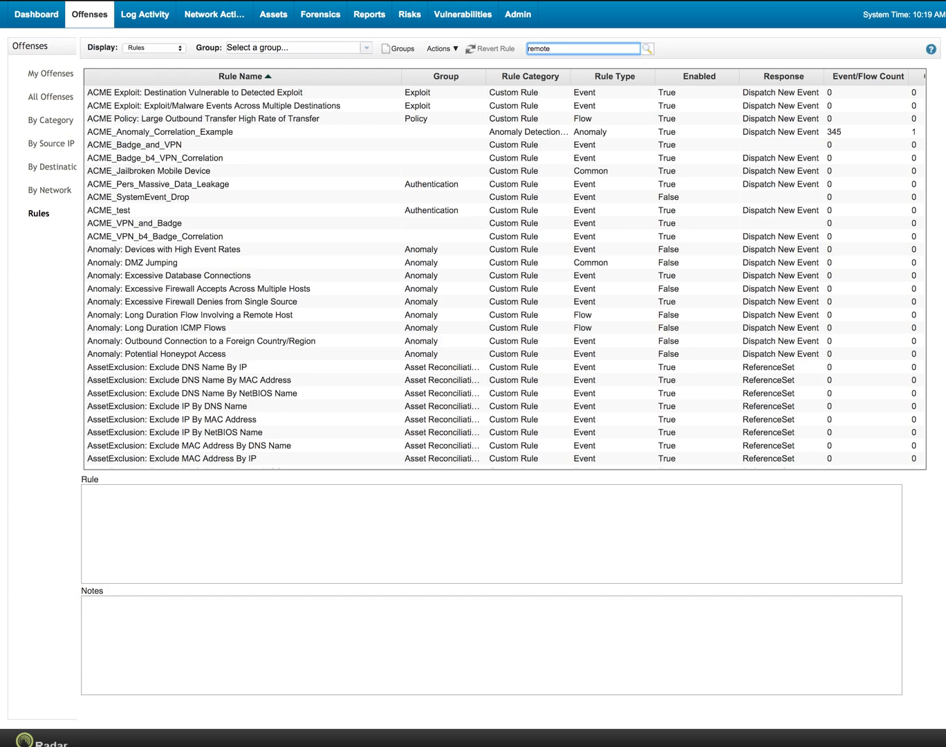
text(access)
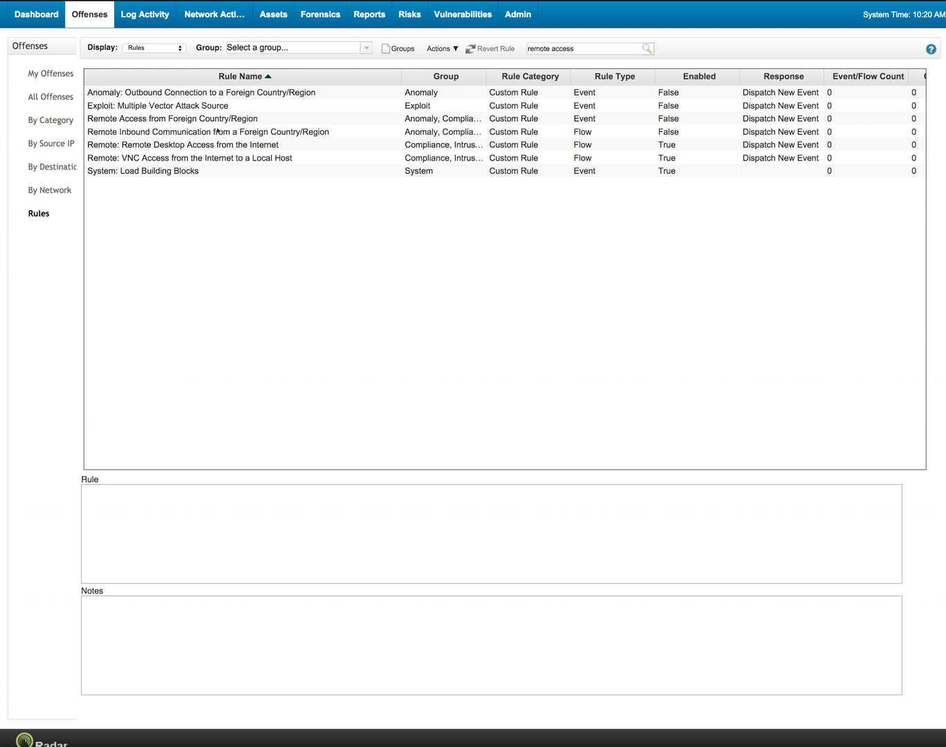
click(208, 131)
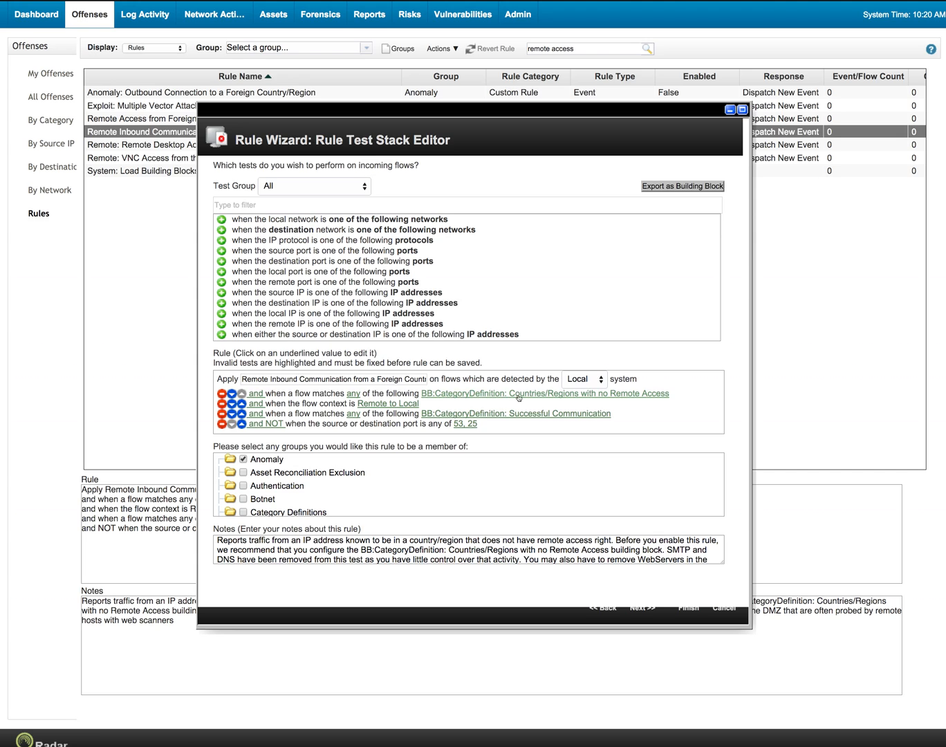
mouse_move(475, 401)
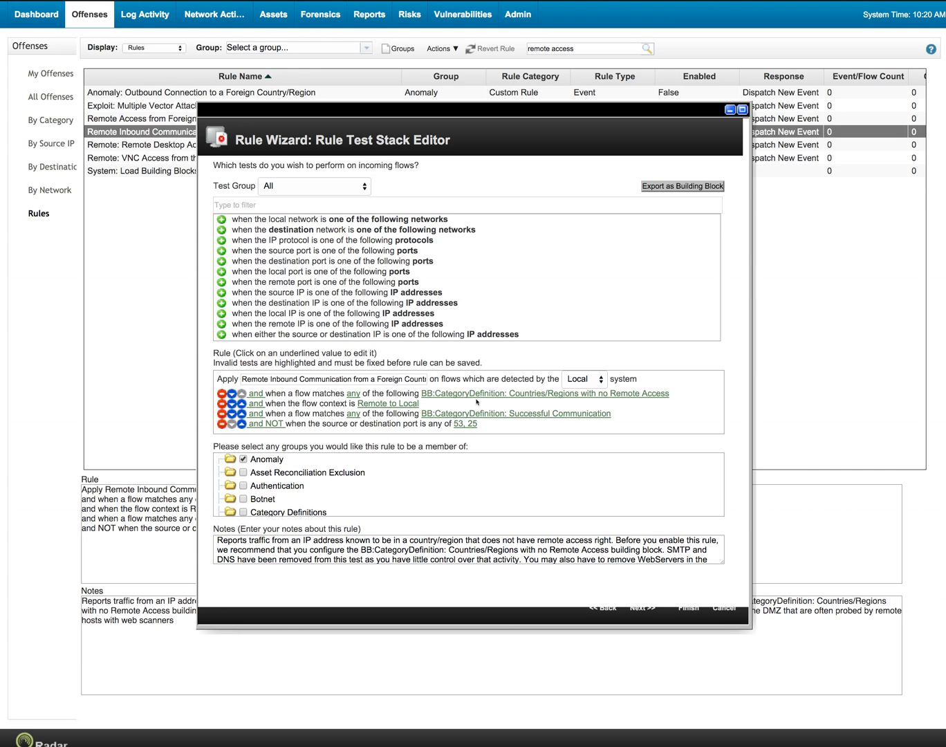
mouse_move(460, 401)
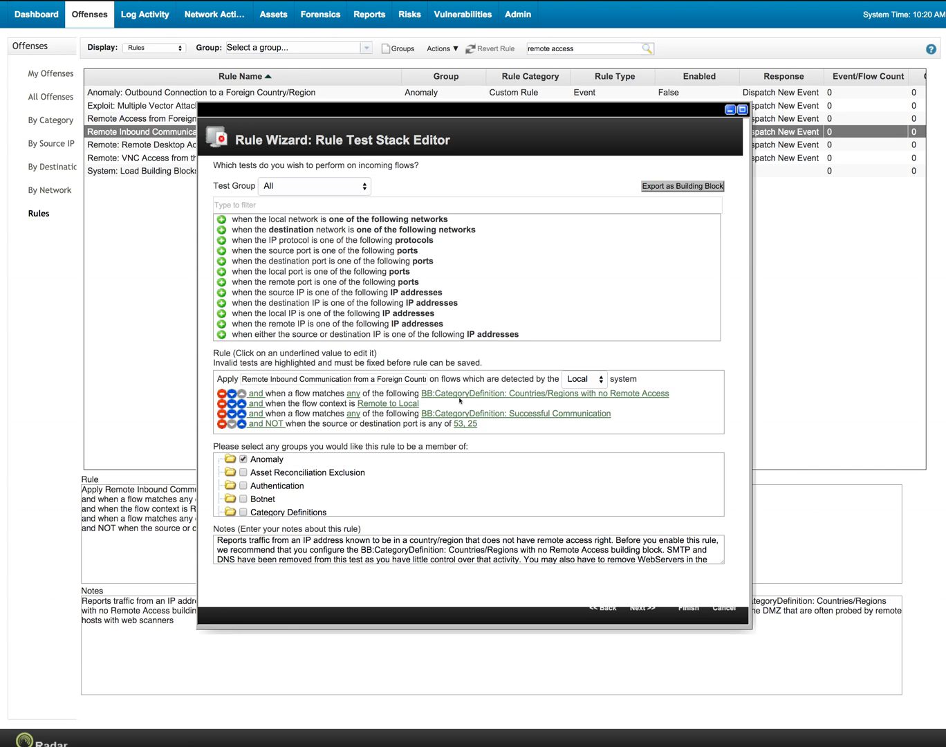
mouse_move(415, 413)
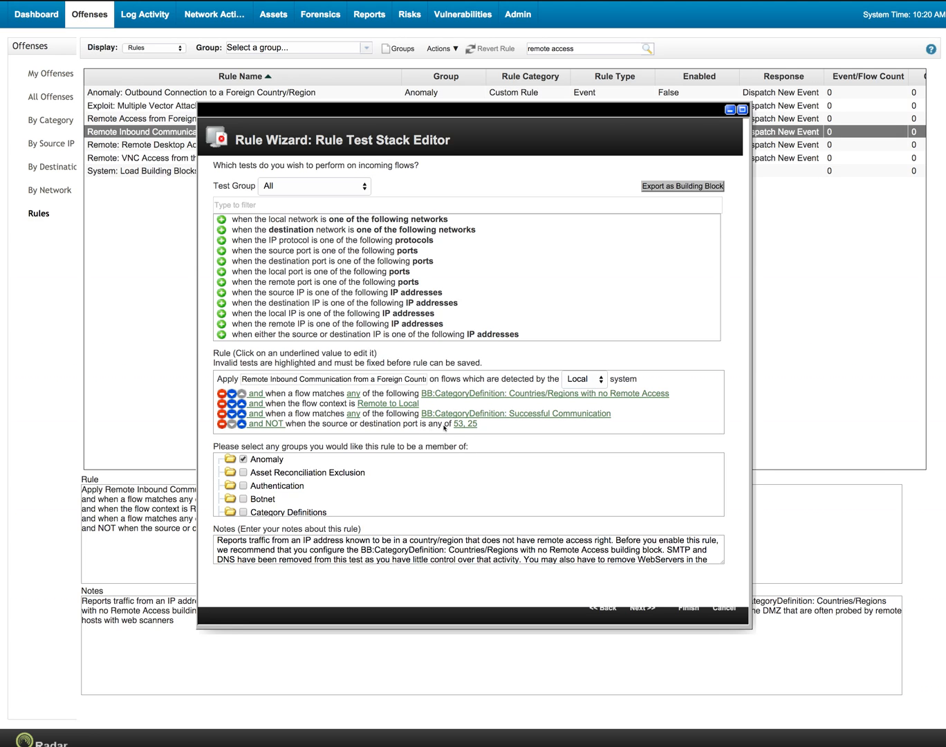
Cancel the Remote Inbound Communication rule wizard without saving and confirm
click(277, 486)
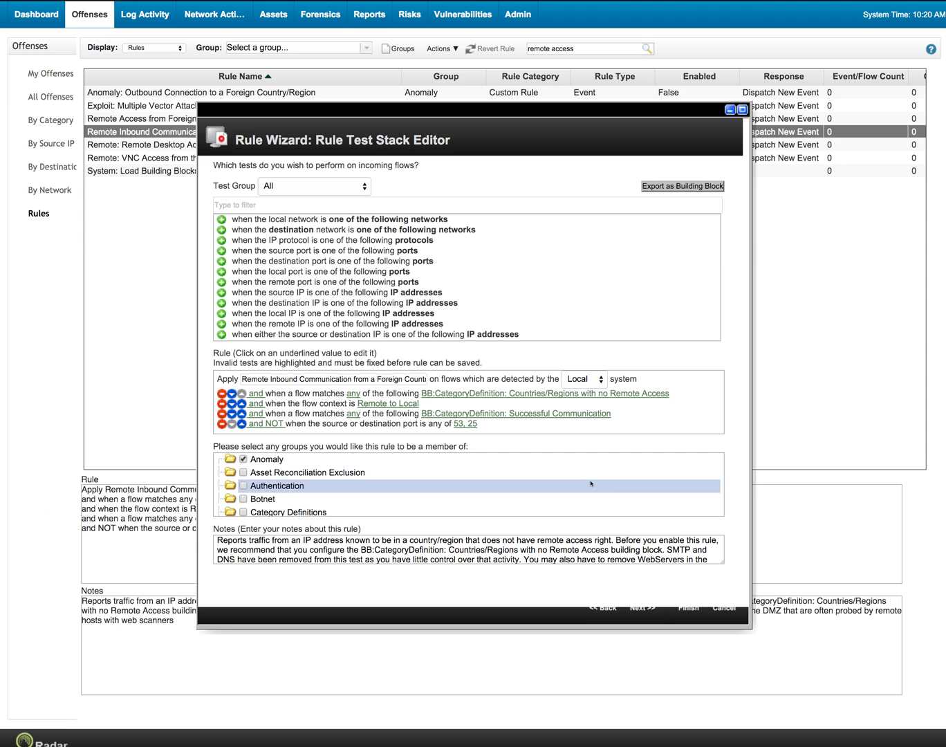
click(724, 608)
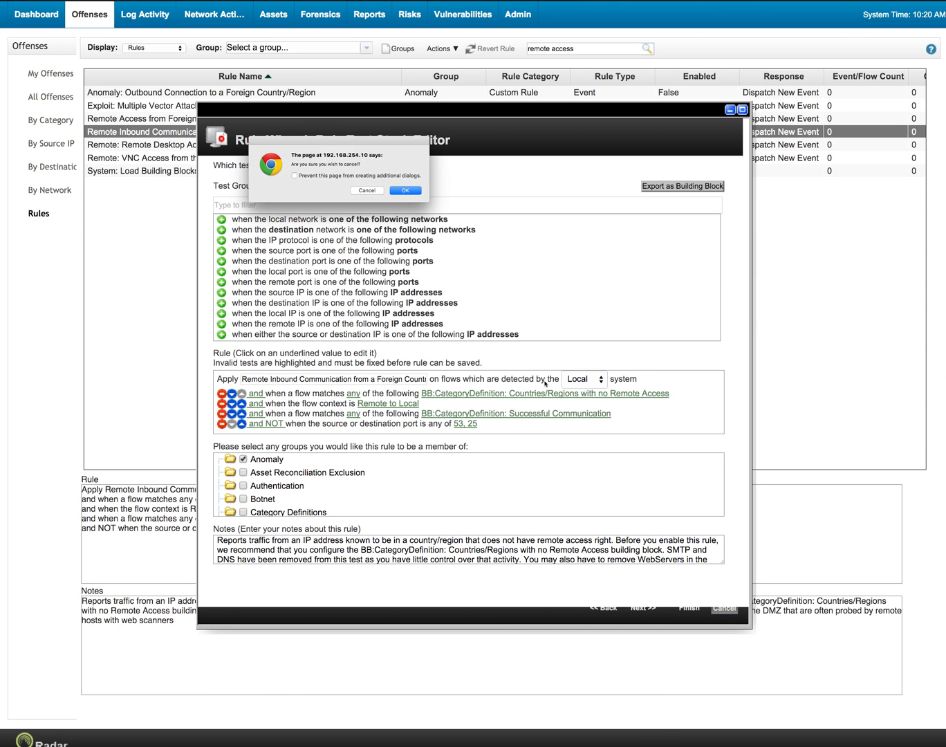
click(405, 190)
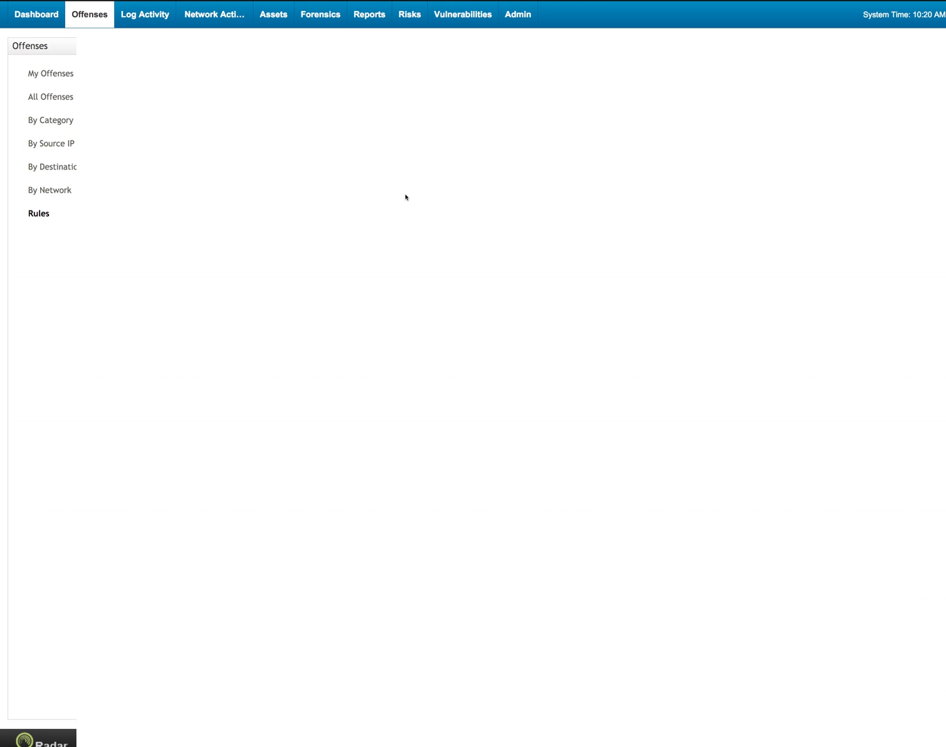
Show building blocks, search 'countr', and open Countries/Regions with no Remote Access
click(39, 213)
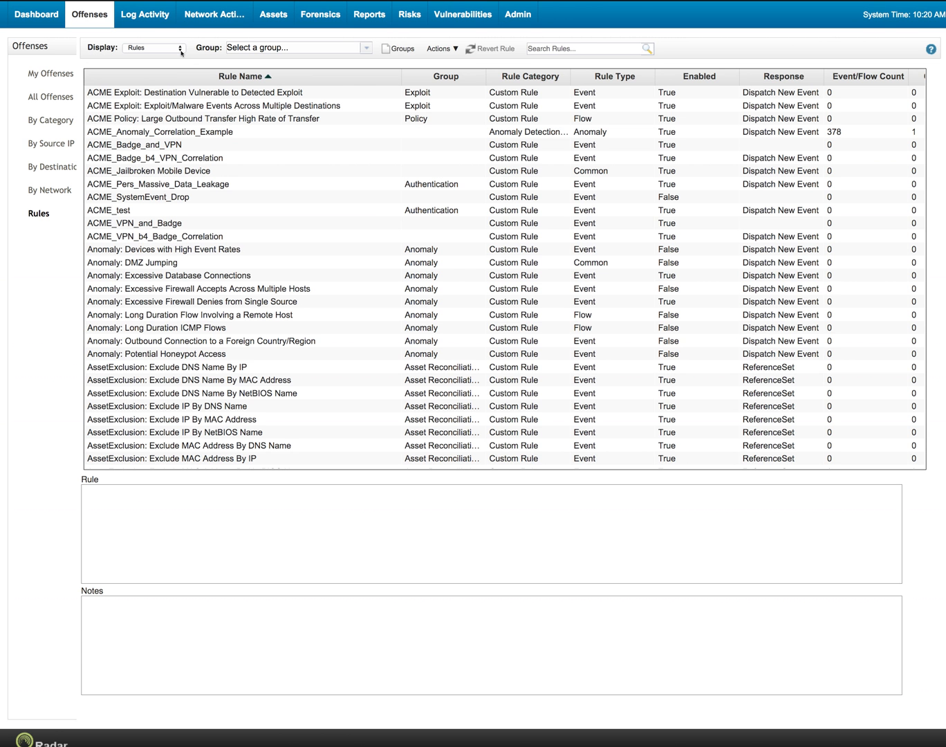
click(154, 48)
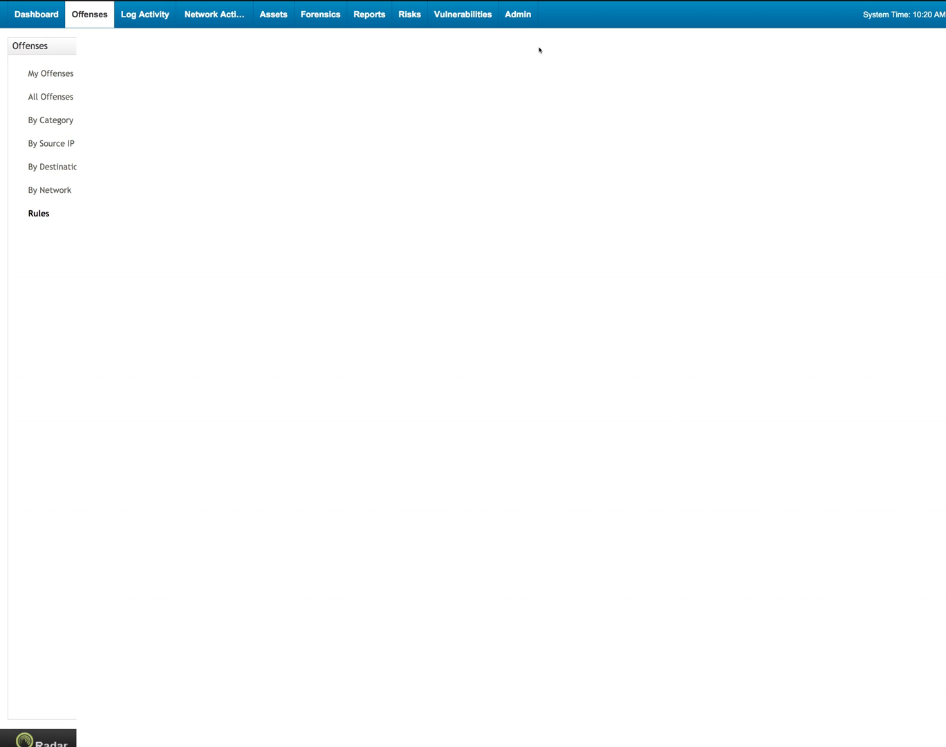
click(39, 213)
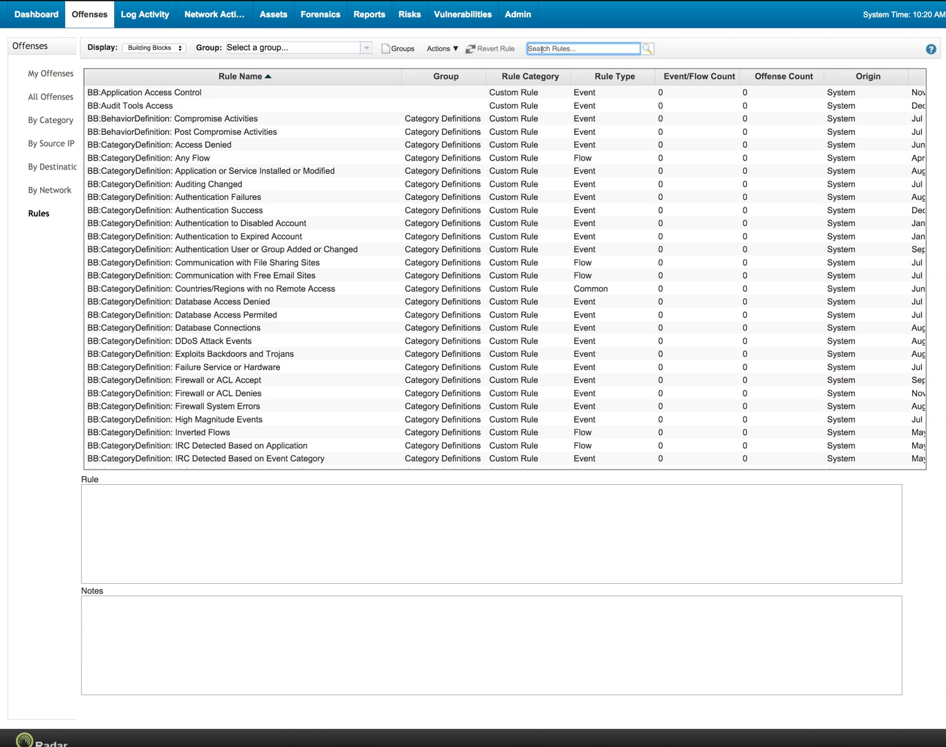
text(countr)
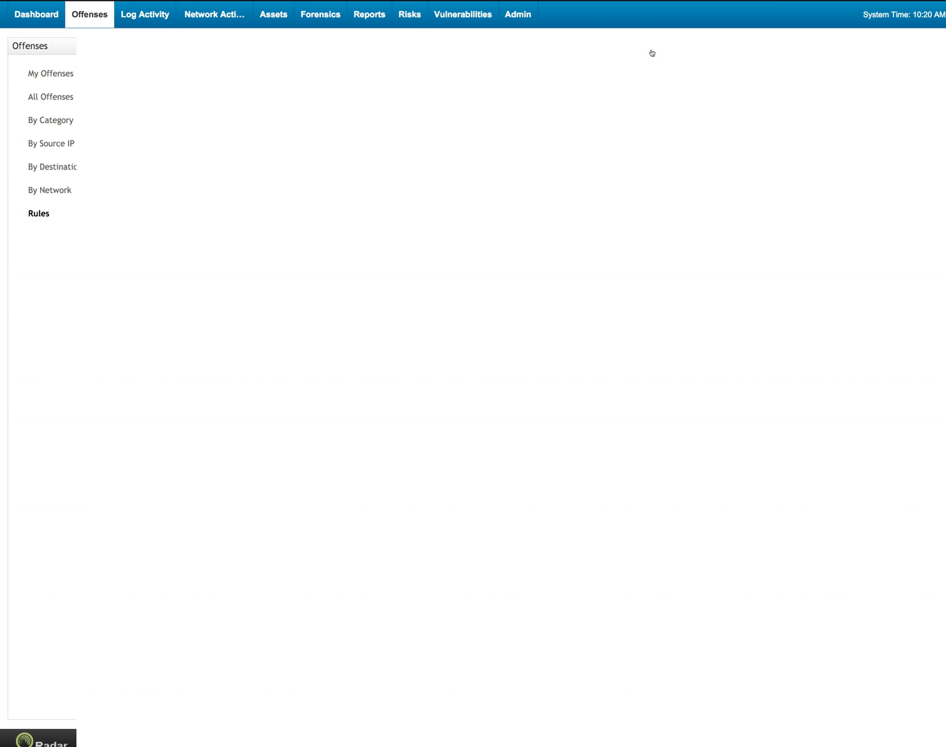
click(645, 48)
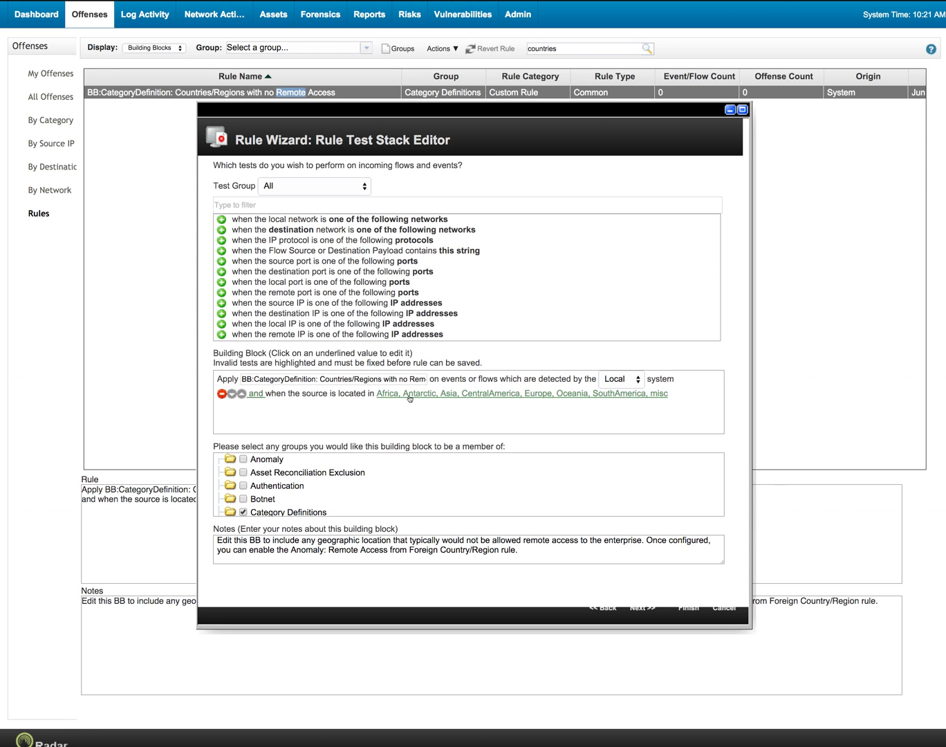
mouse_move(511, 392)
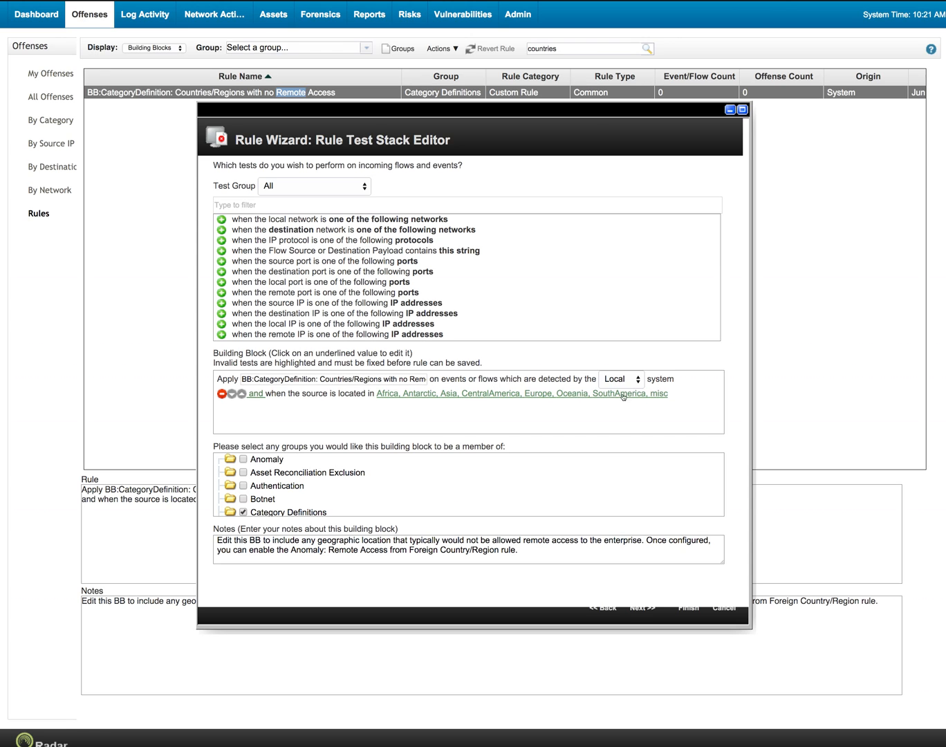
mouse_move(620, 407)
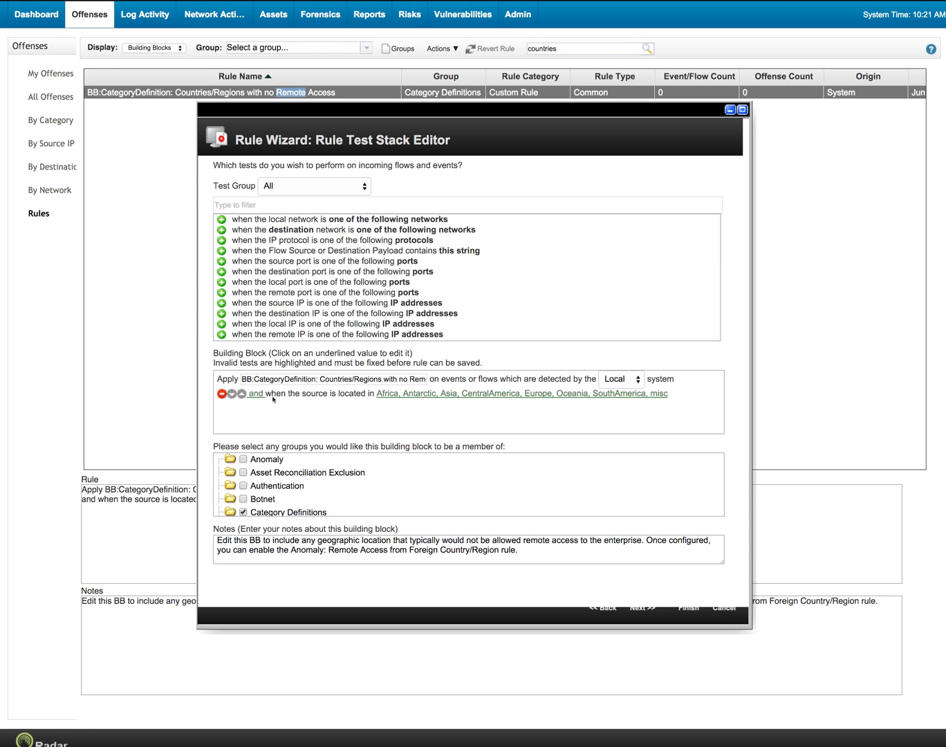
Filter tests by 'when the source' and add the source geographic location test
drag(265, 393, 362, 393)
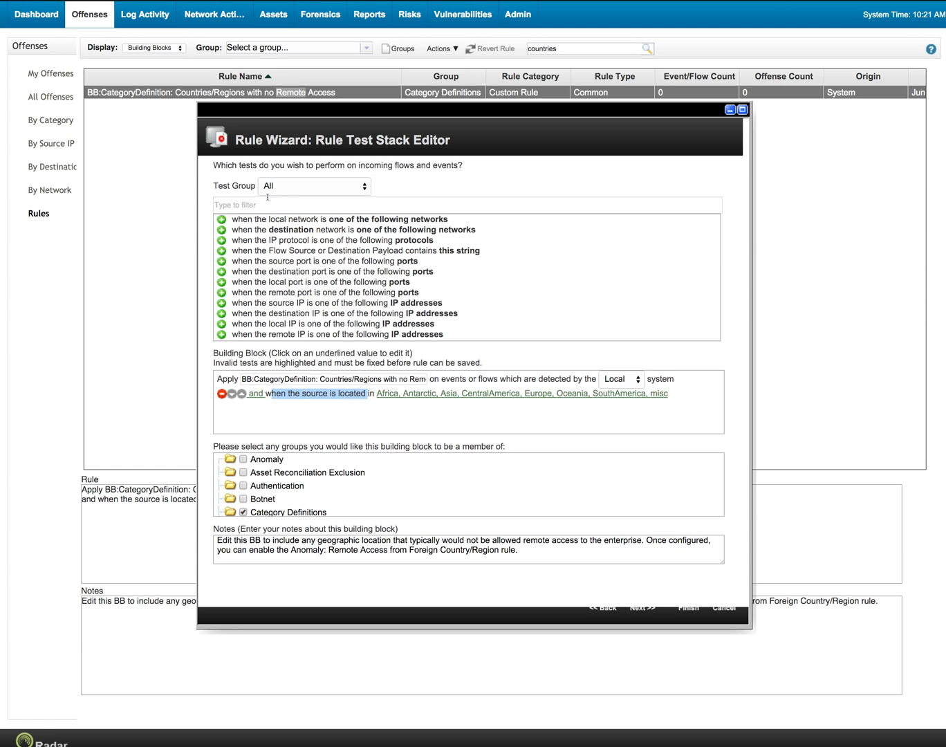
click(468, 204)
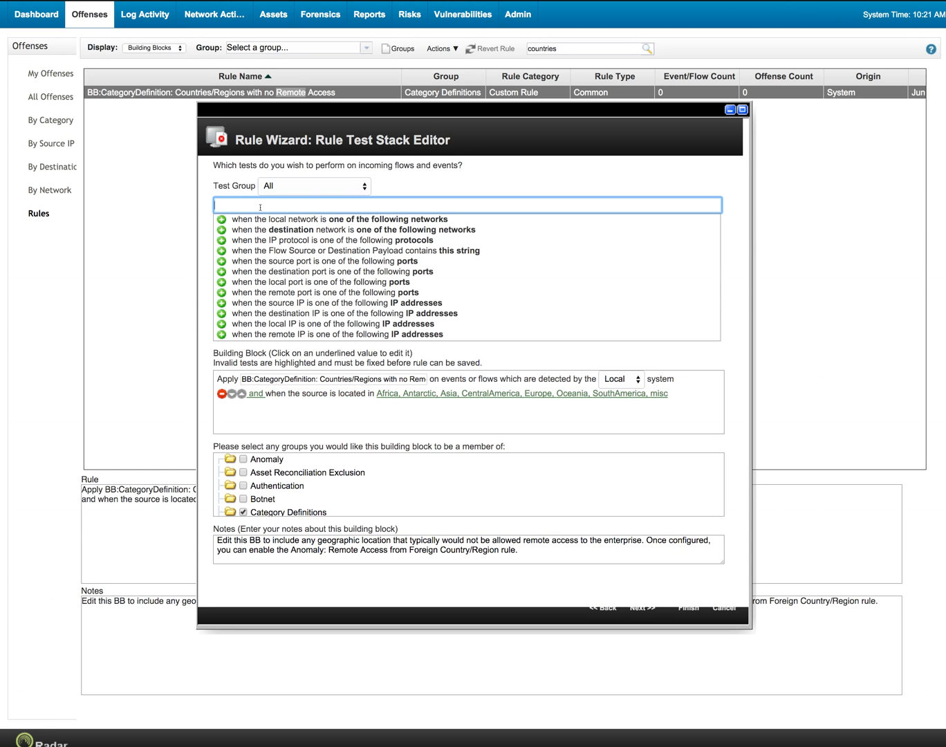
text(when the)
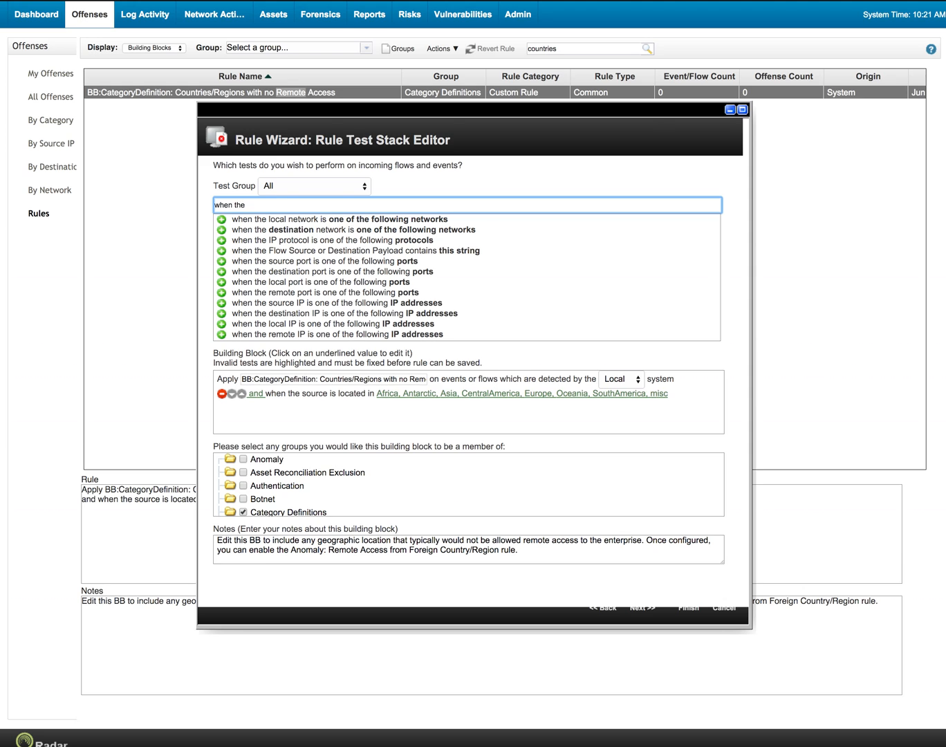
text(source is)
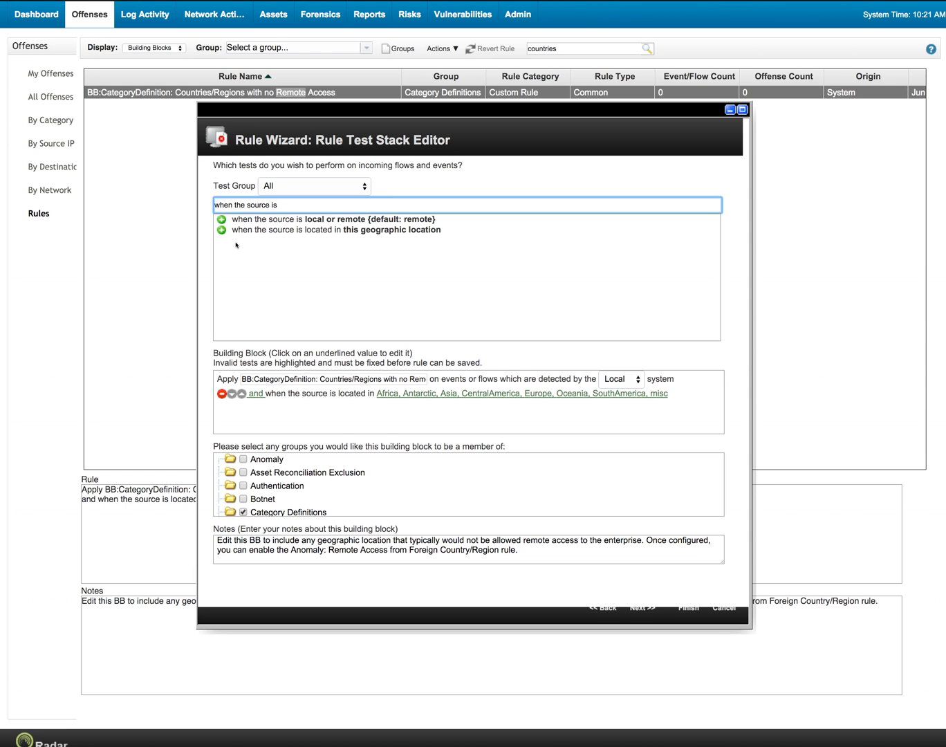
double_click(335, 230)
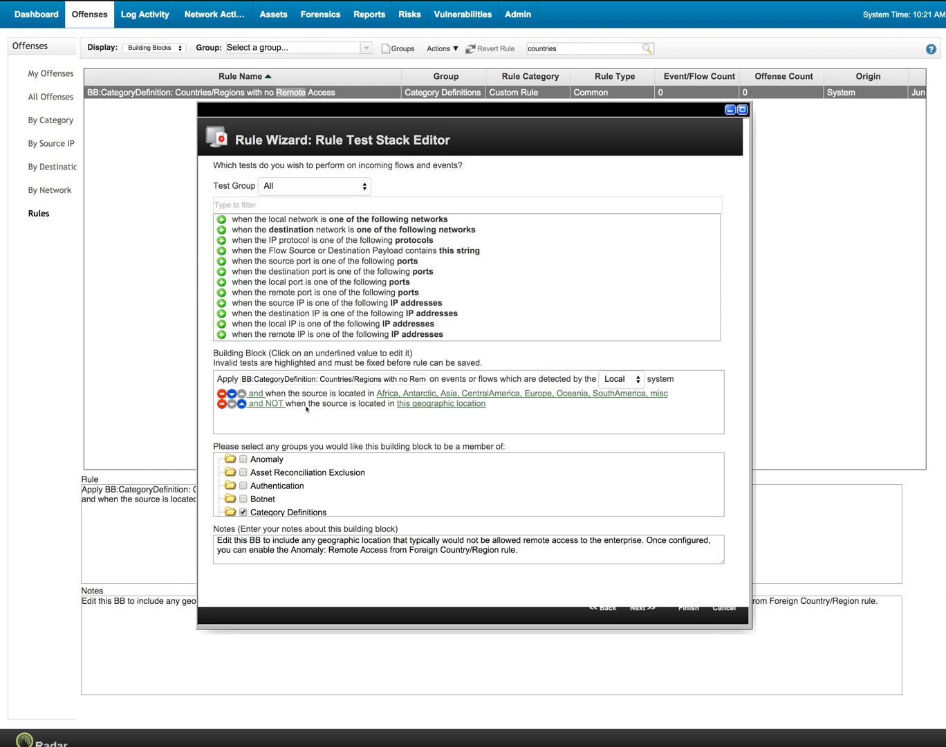
mouse_move(441, 403)
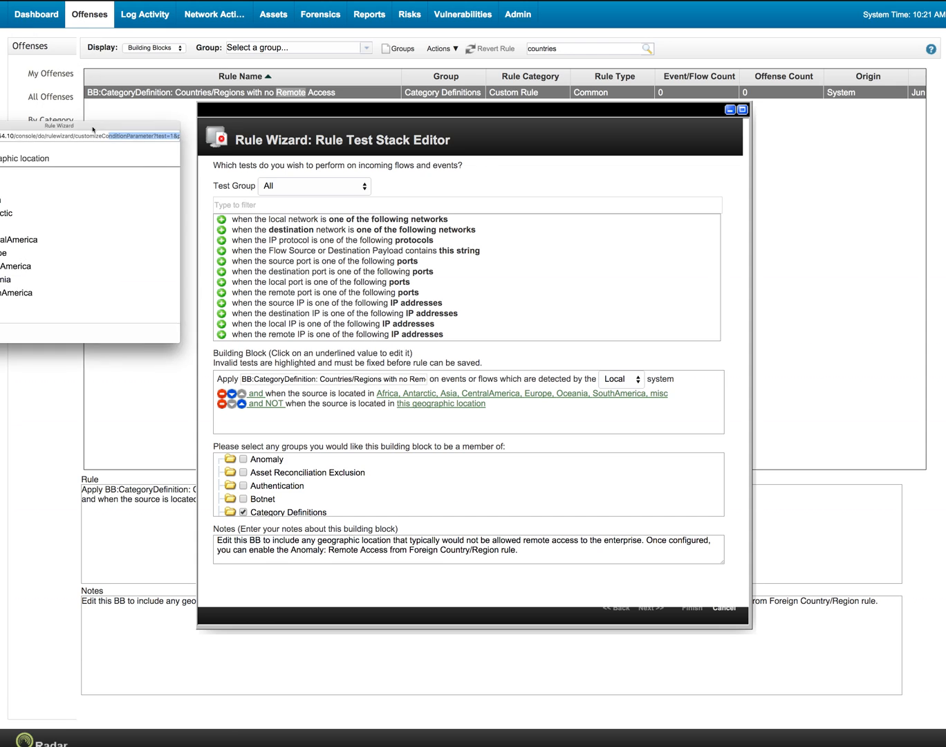
Set the NOT source-location test to SouthAmerica.Chile and submit
click(440, 403)
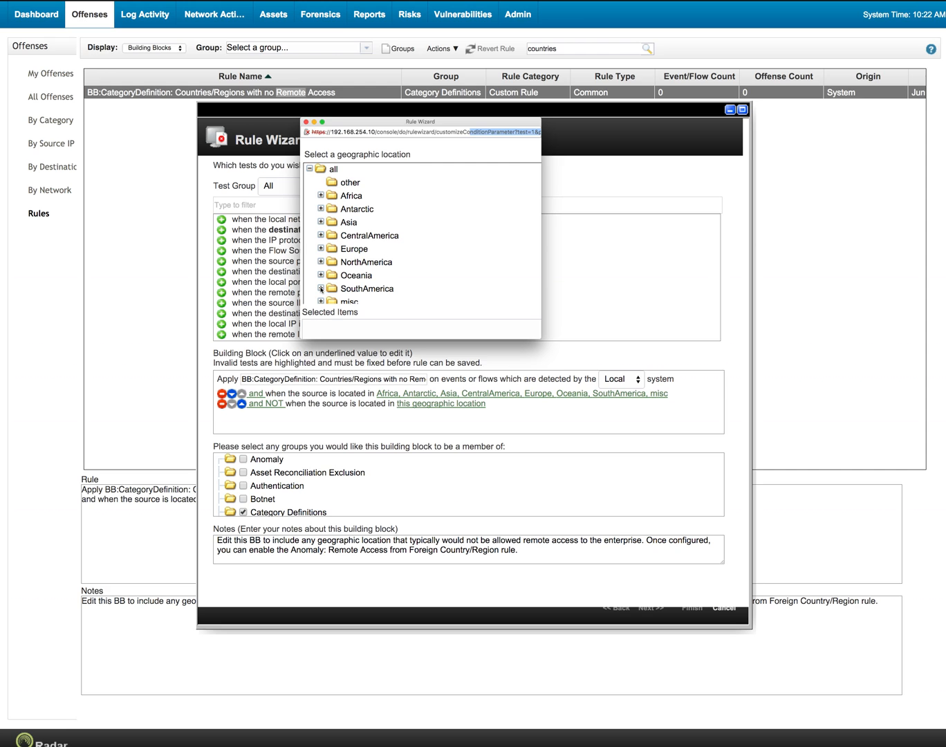
click(321, 289)
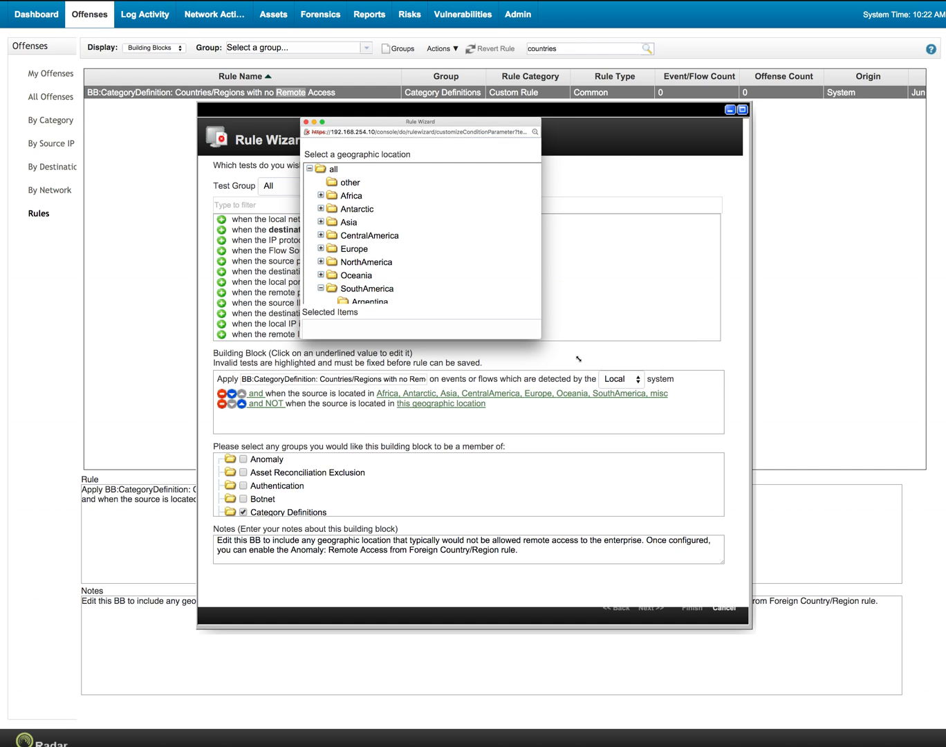
click(378, 275)
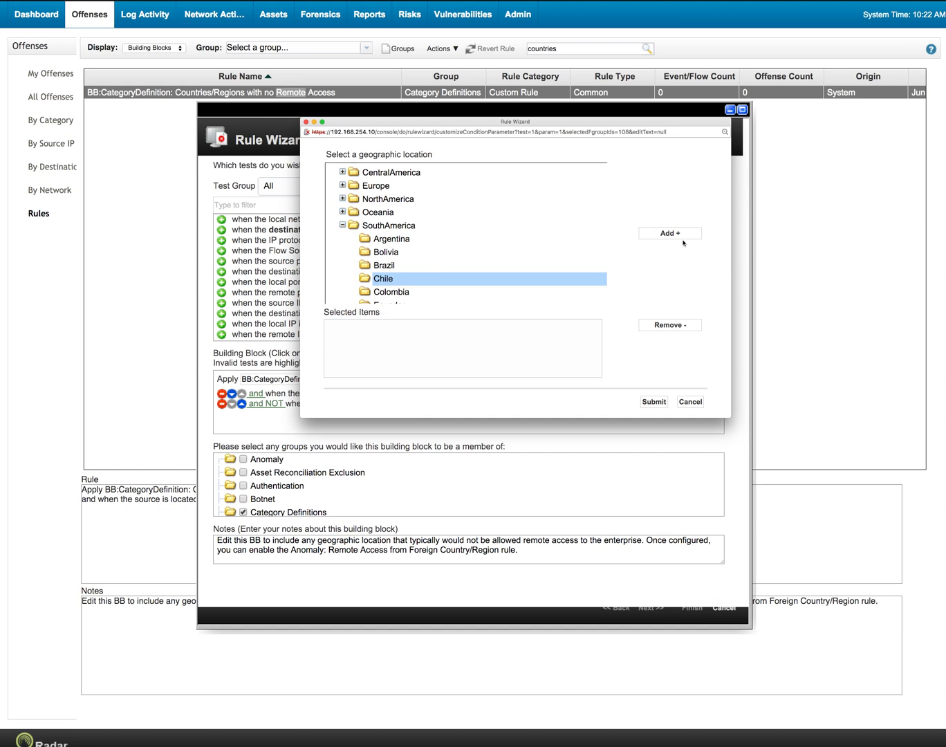
click(668, 233)
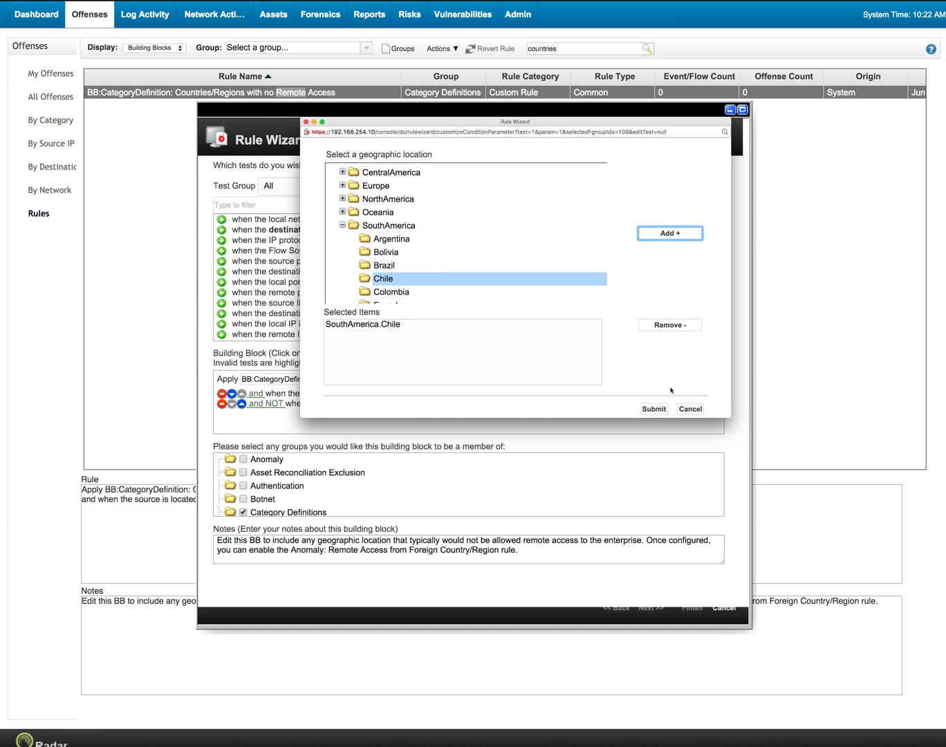
click(653, 409)
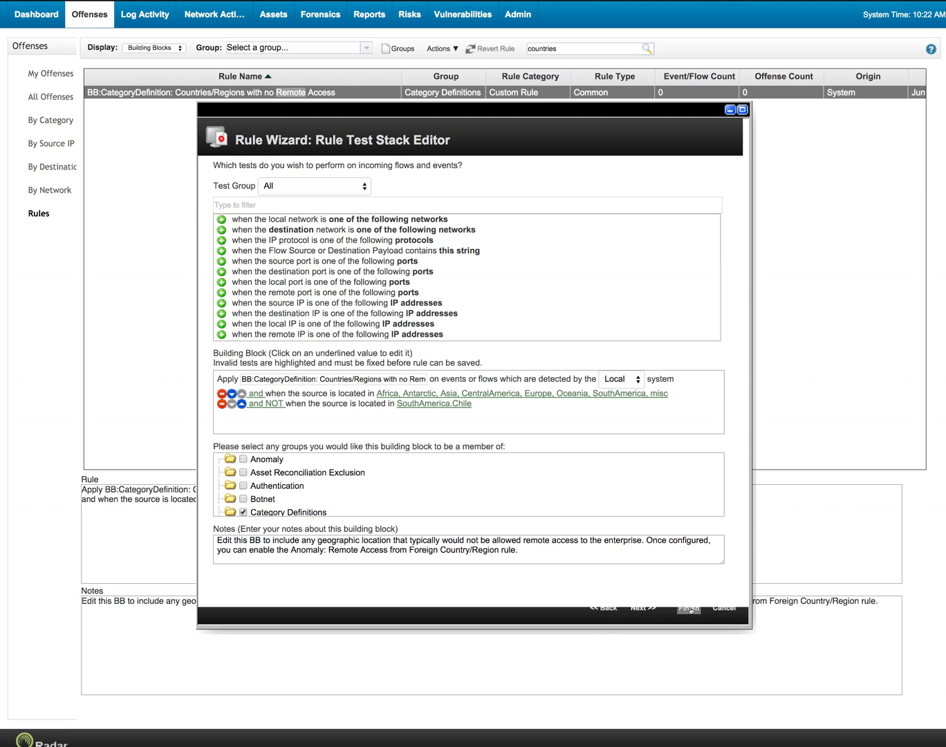
Finish the rule wizard to save the building block as Modified
click(689, 607)
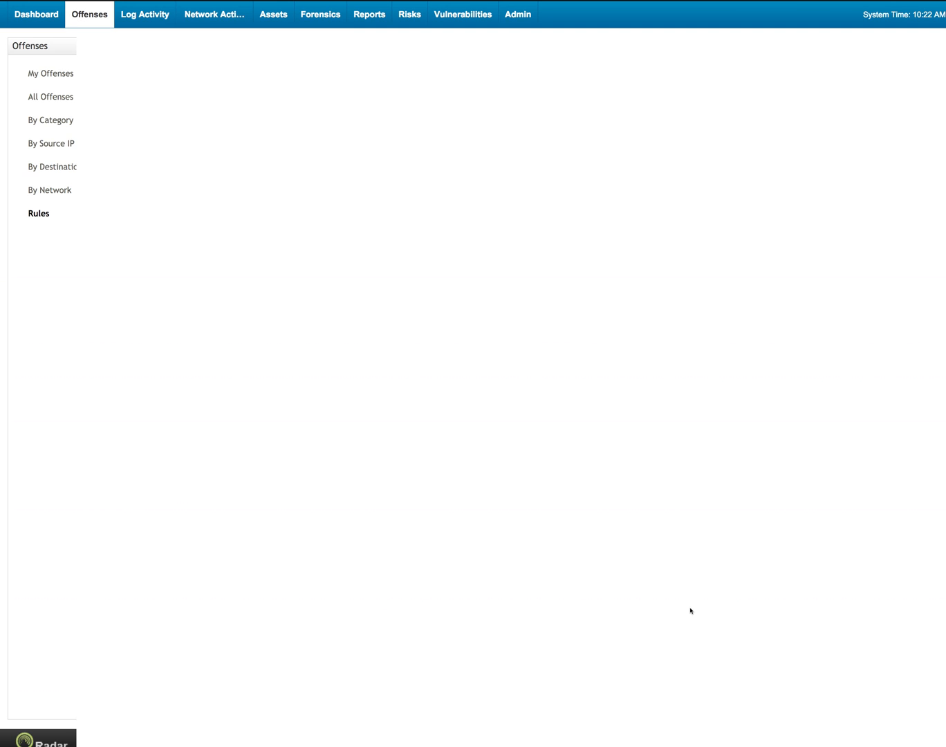
click(39, 213)
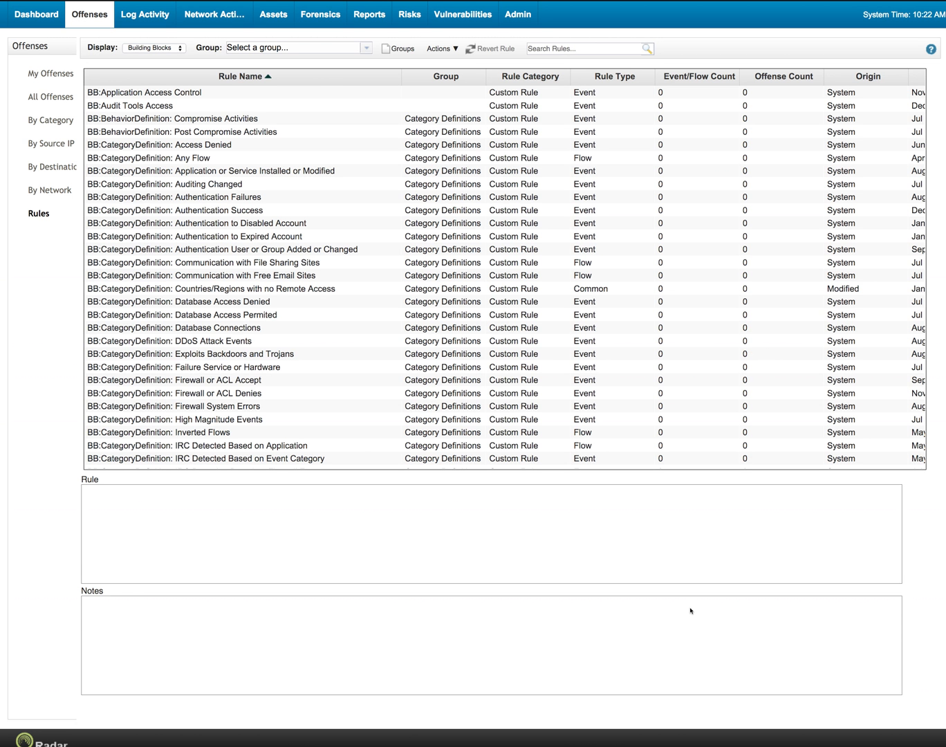